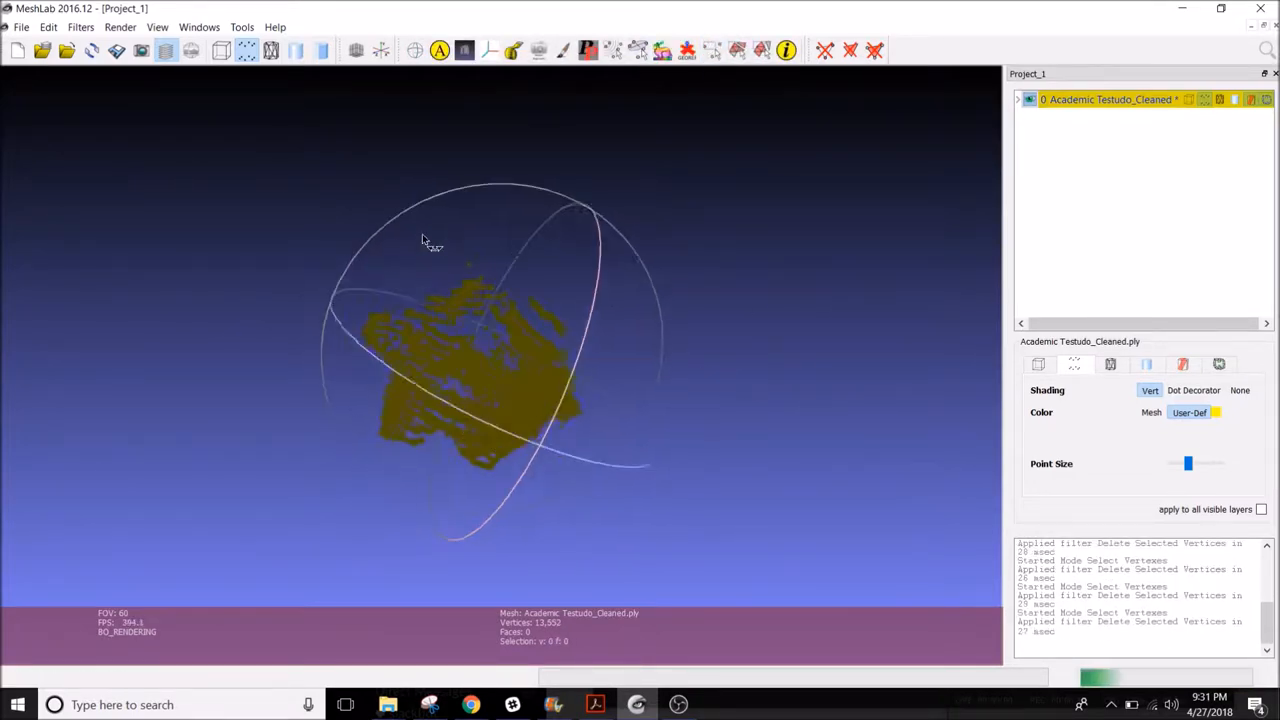
Orbit the cleaned Testudo point cloud to inspect it from several sides
drag(423, 240, 483, 275)
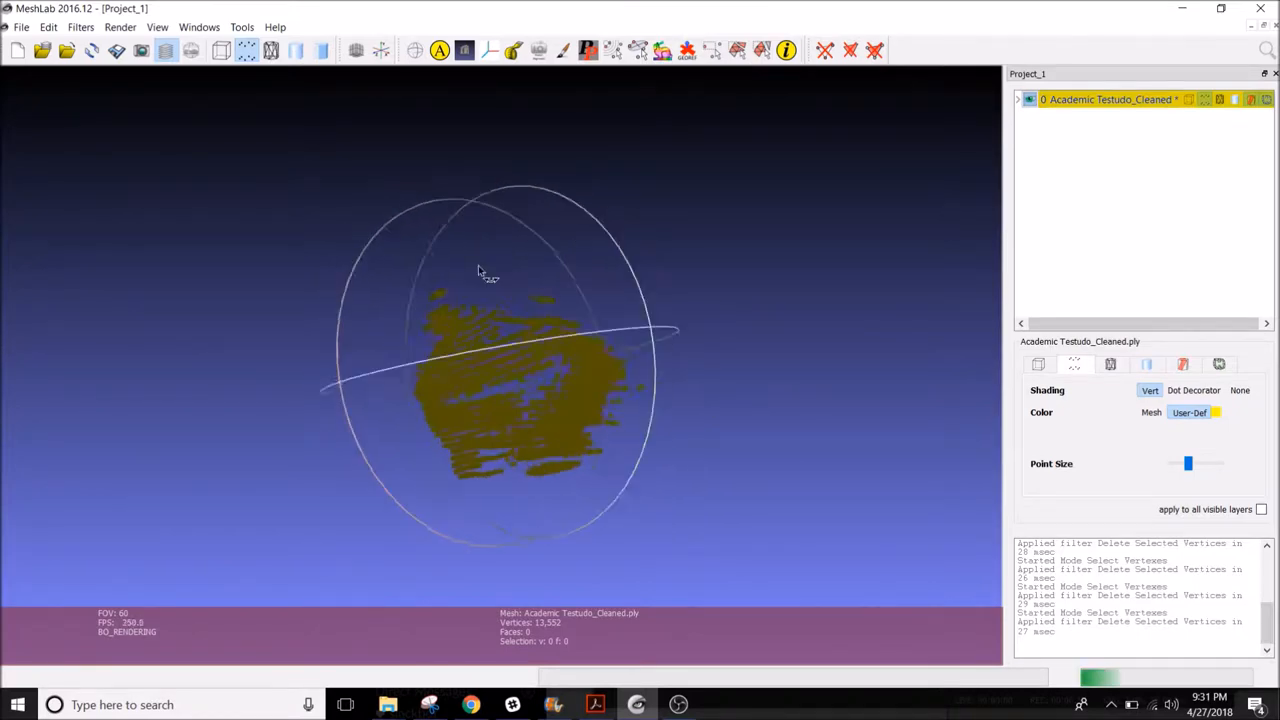
drag(480, 275, 697, 314)
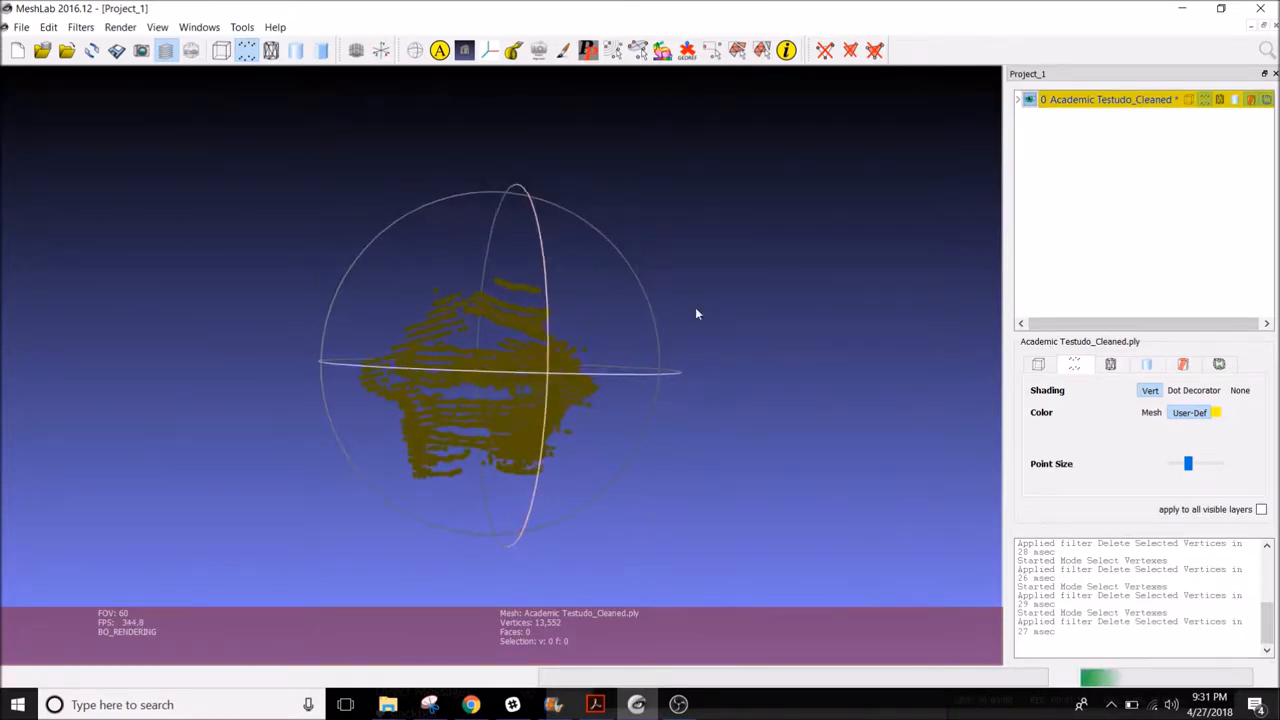
drag(697, 314, 690, 378)
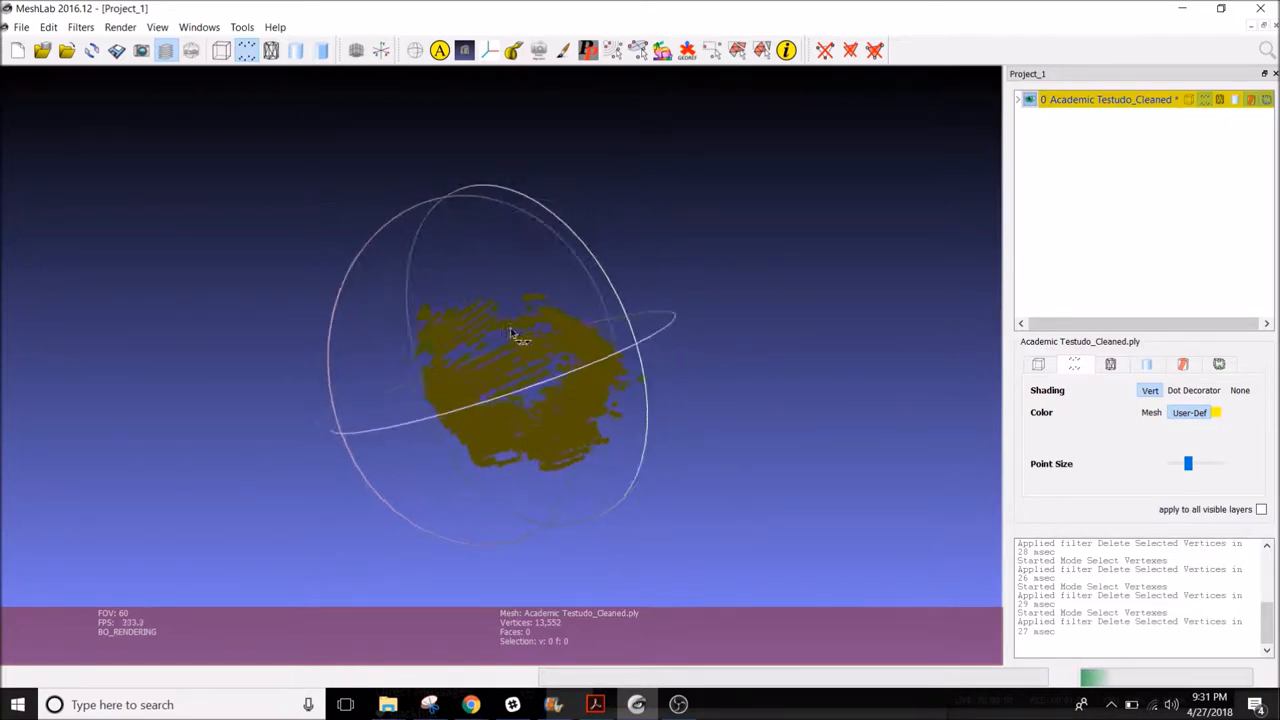
drag(510, 335, 728, 415)
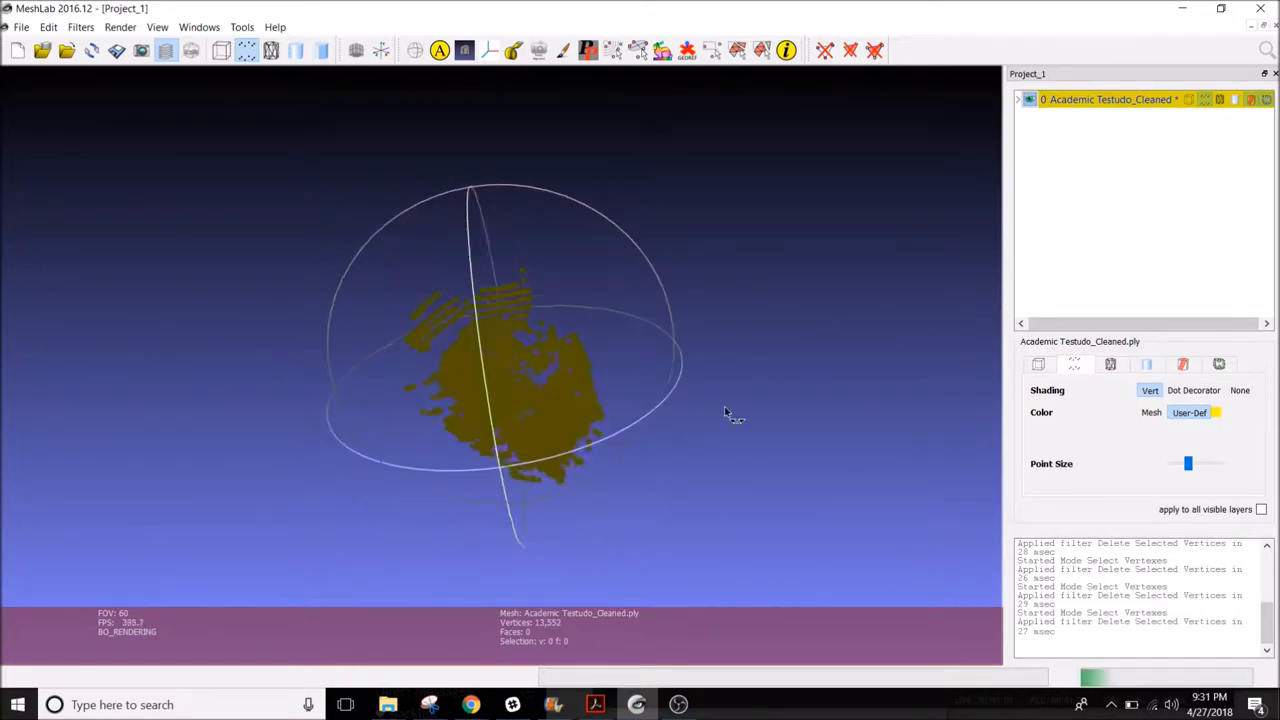
drag(725, 414, 590, 140)
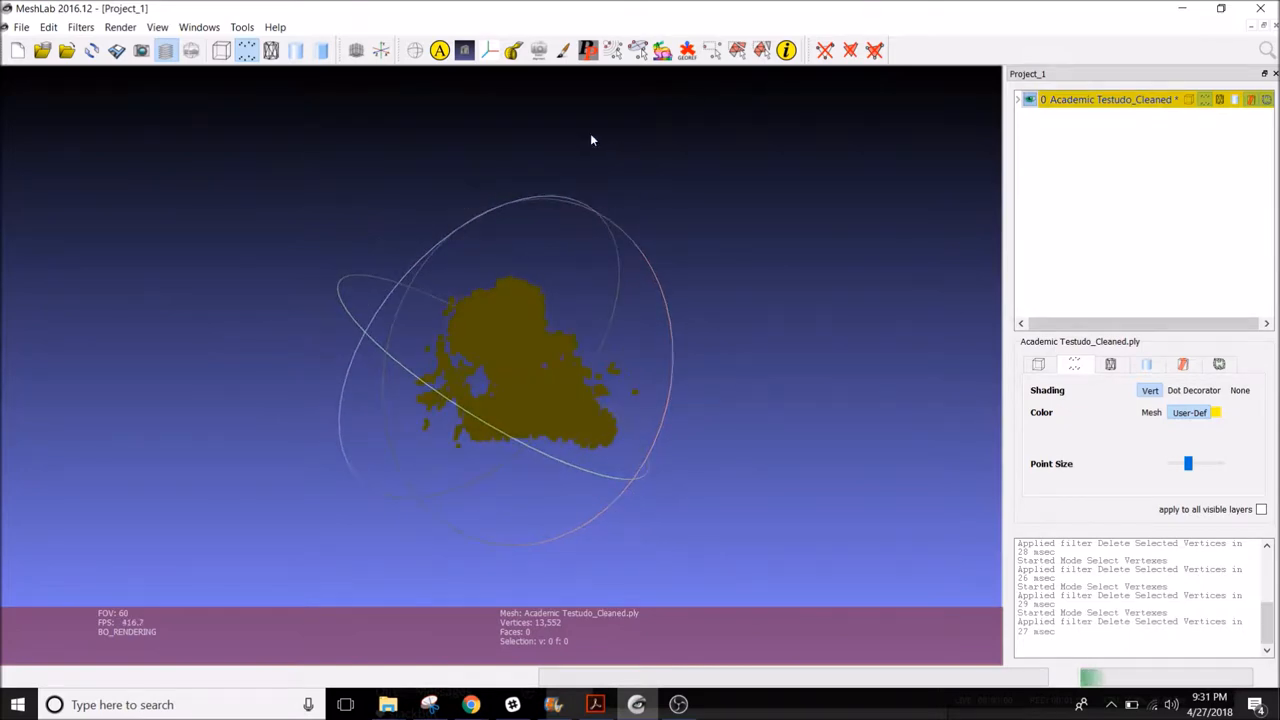
drag(605, 355, 678, 420)
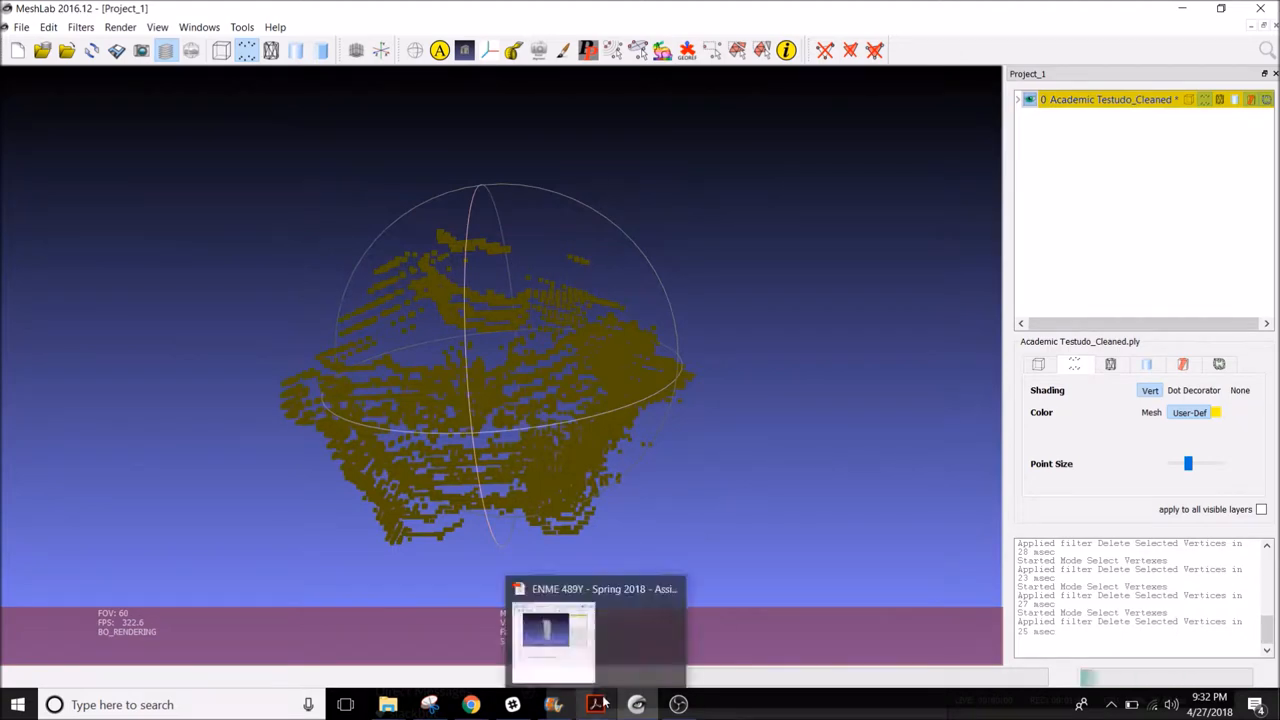
Compute point-set normals with 50 neighbours after Poisson fails, then start Screened Poisson reconstruction
click(111, 27)
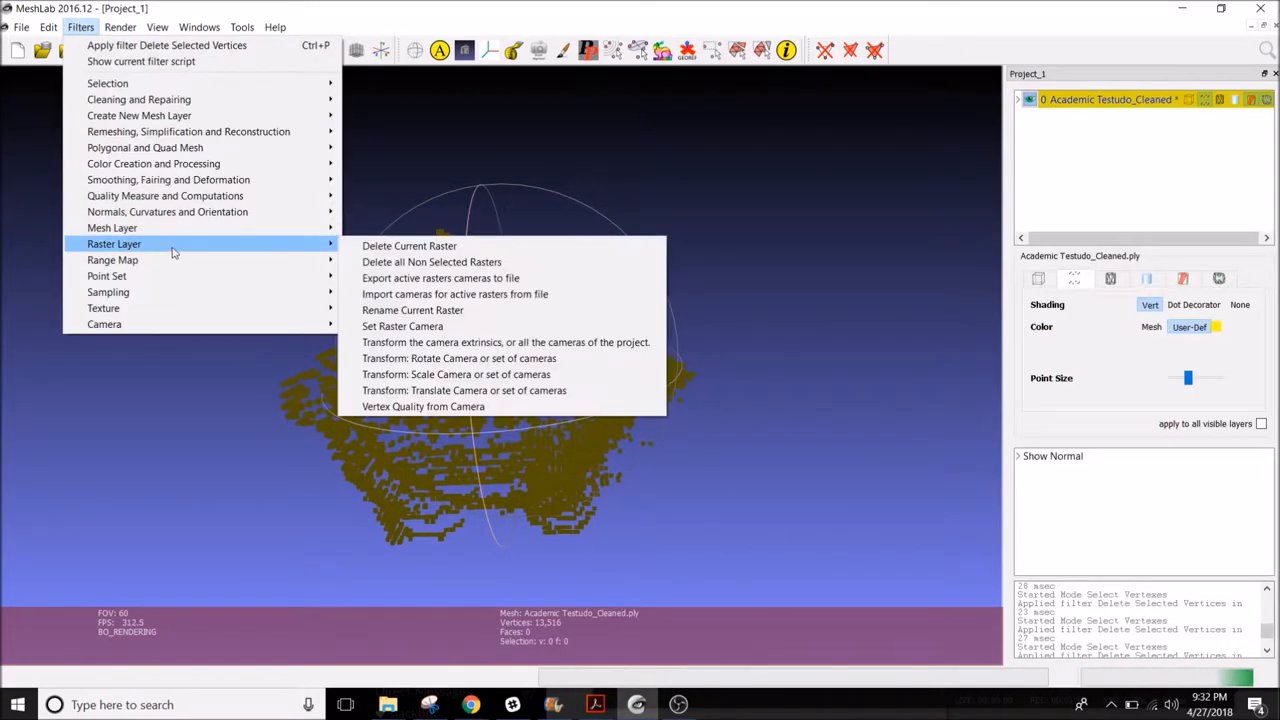
mouse_move(188, 131)
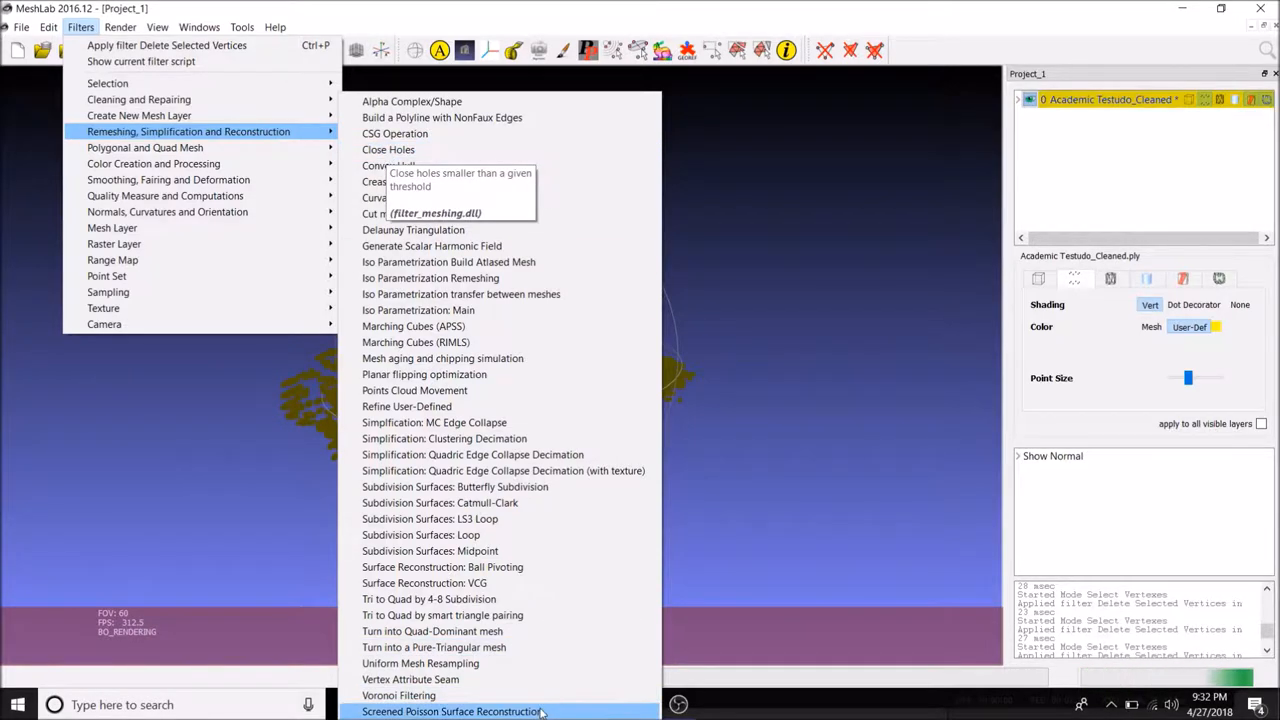
click(452, 713)
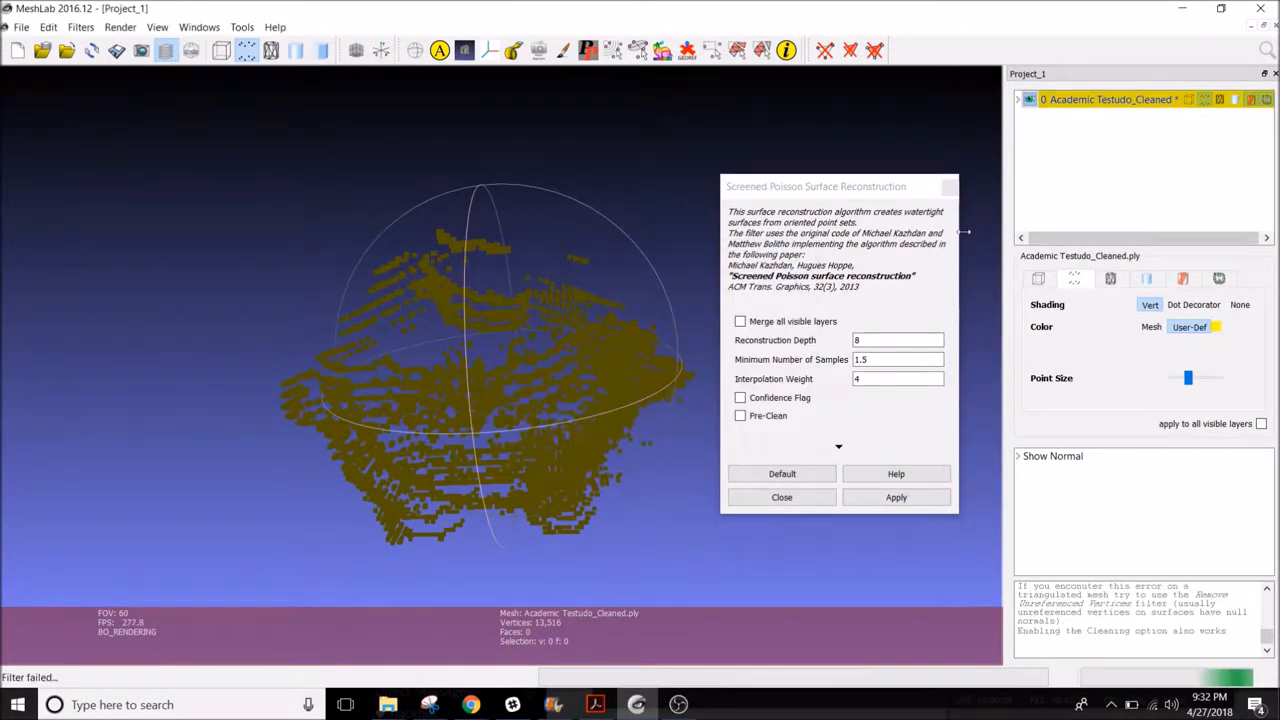
click(78, 27)
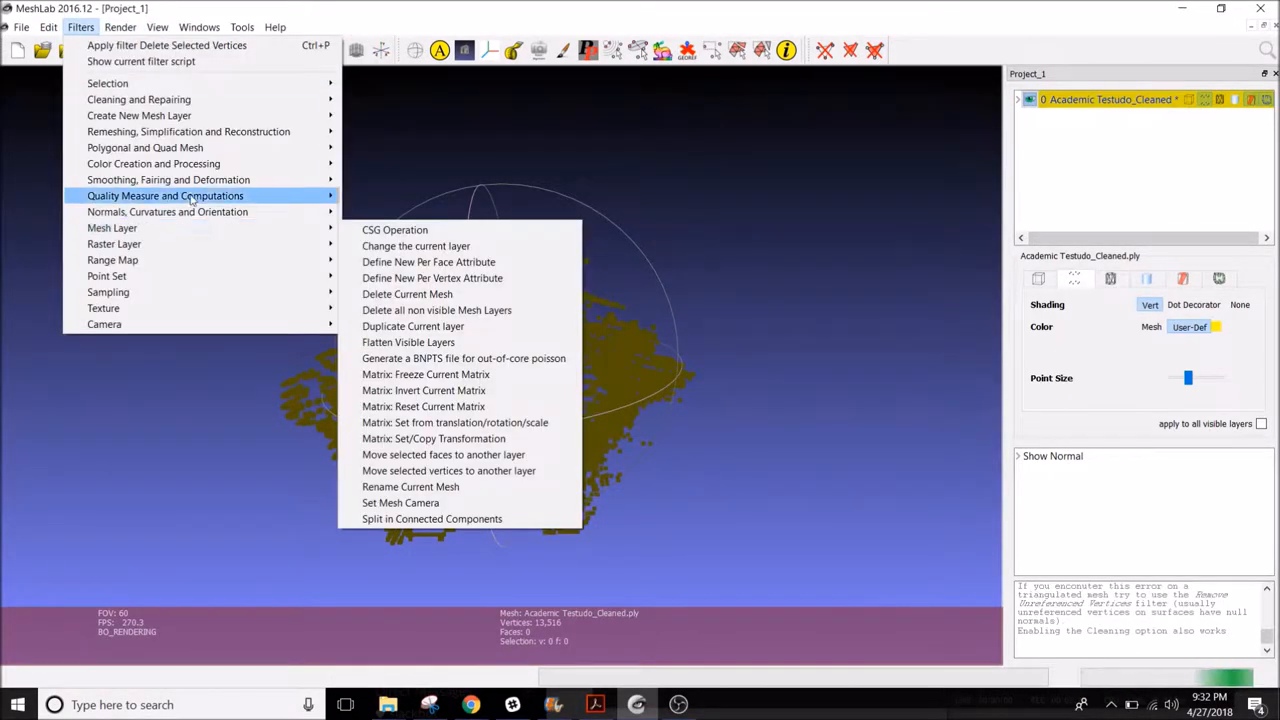
mouse_move(167, 211)
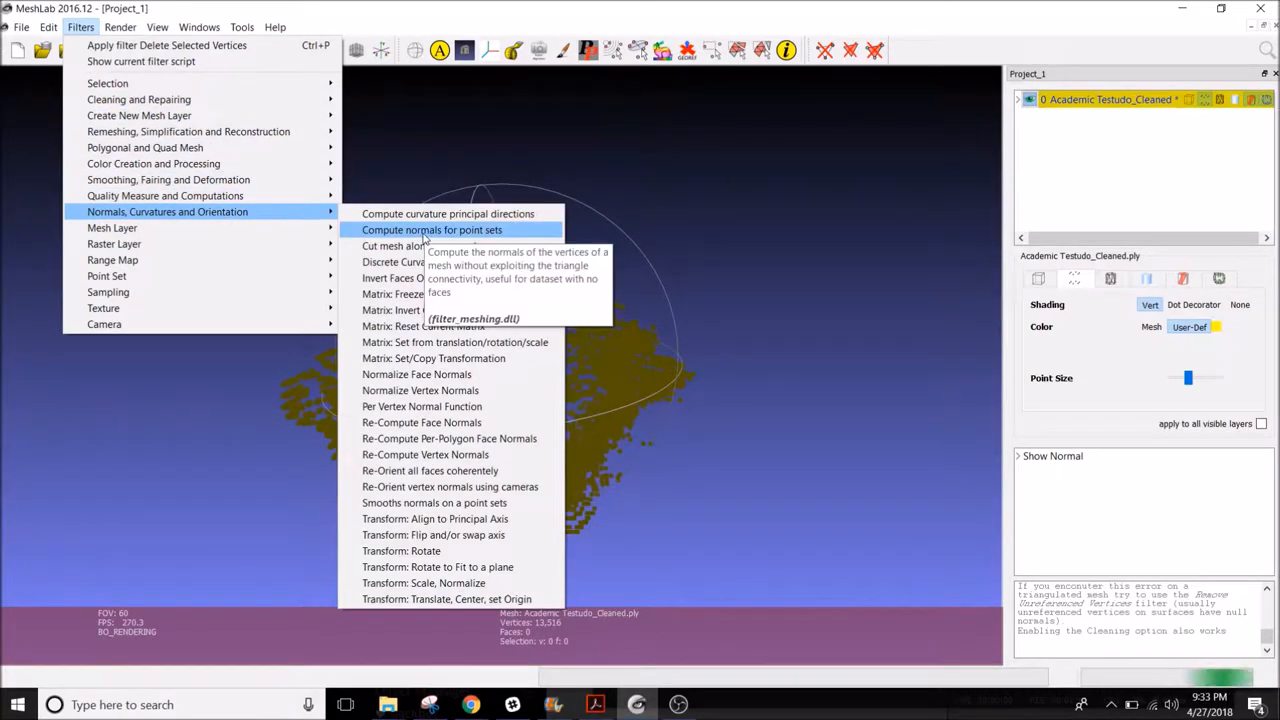
click(431, 229)
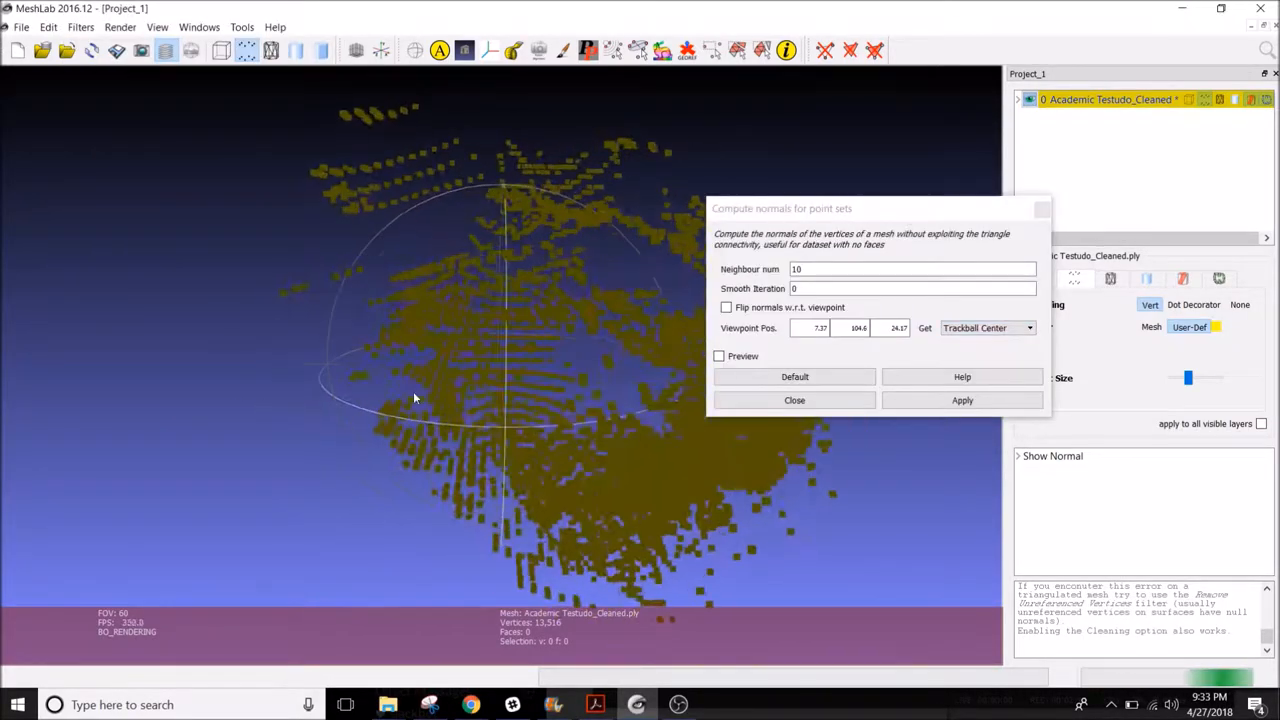
click(962, 400)
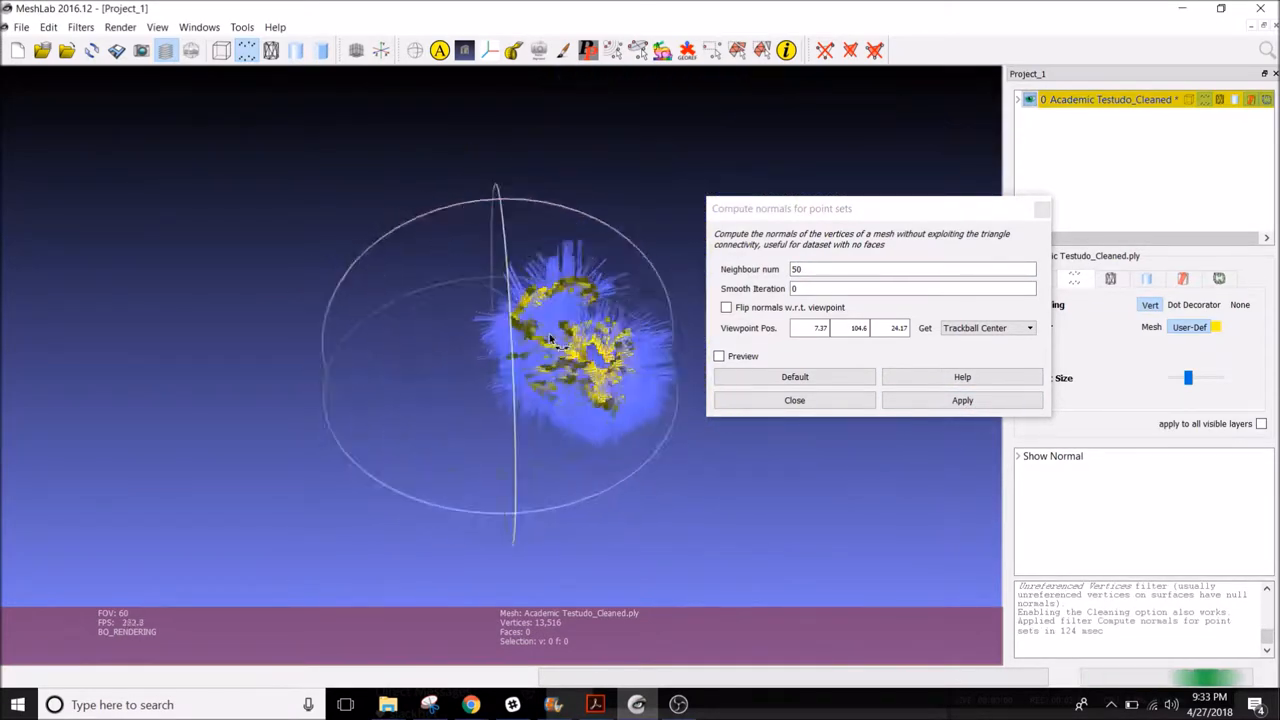
click(78, 27)
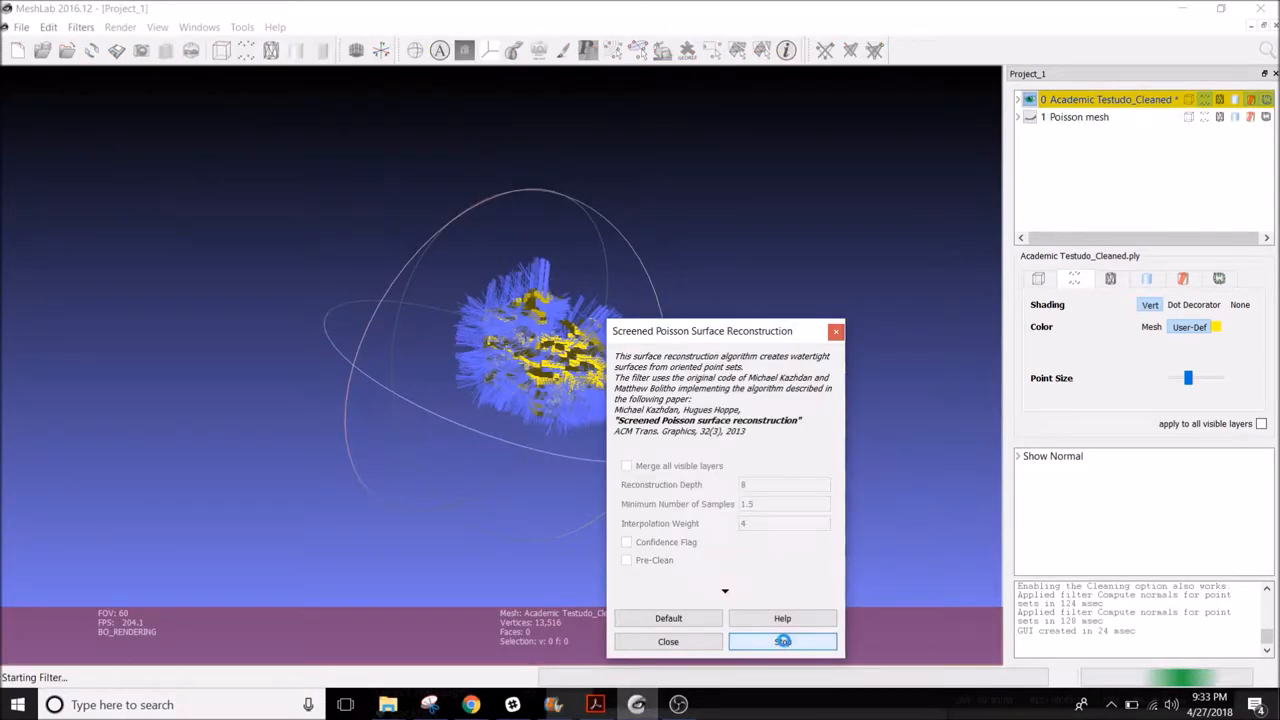
Reconstruct two more Poisson meshes with minimum samples 1 and interpolation weight 2
click(782, 642)
text(2)
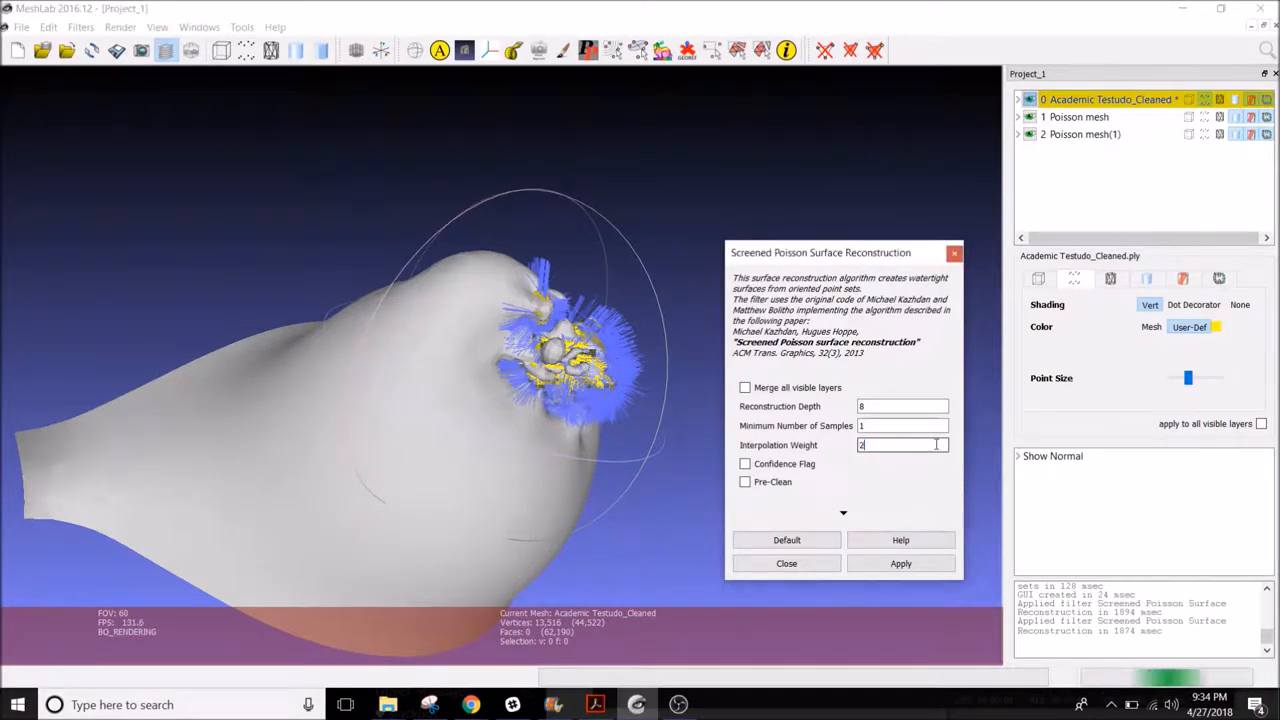
click(900, 563)
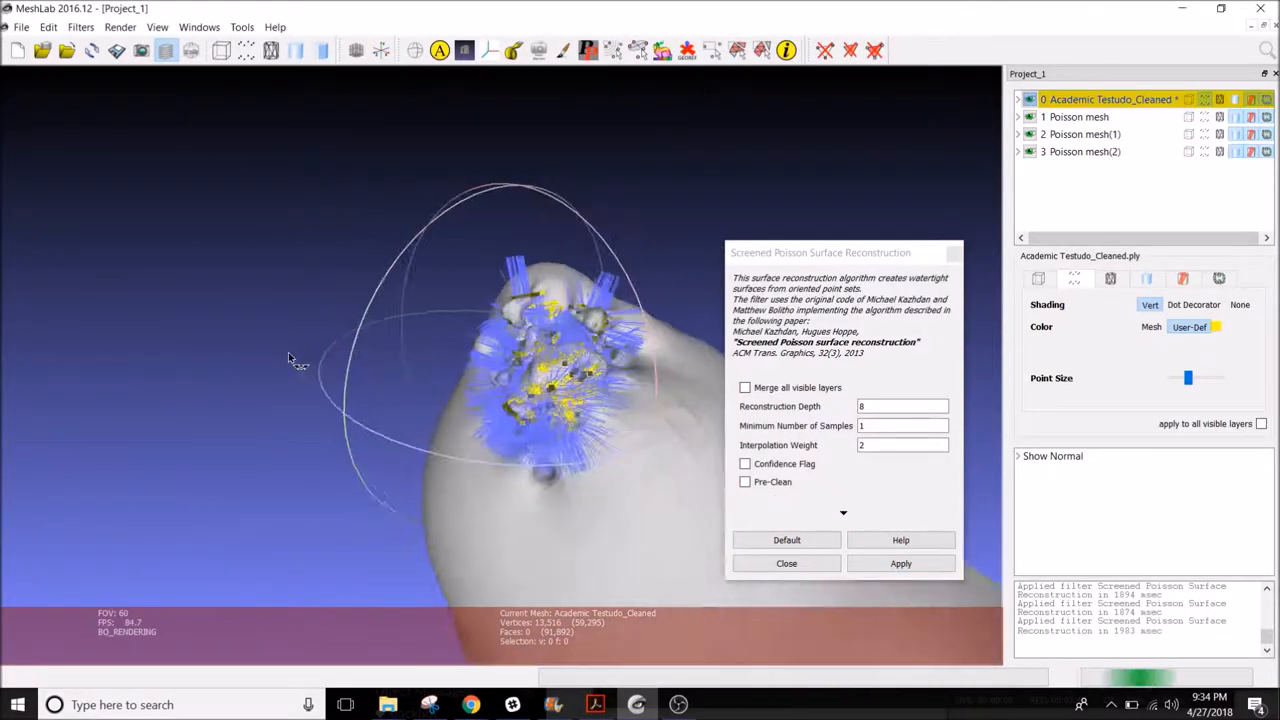
drag(290, 358, 410, 358)
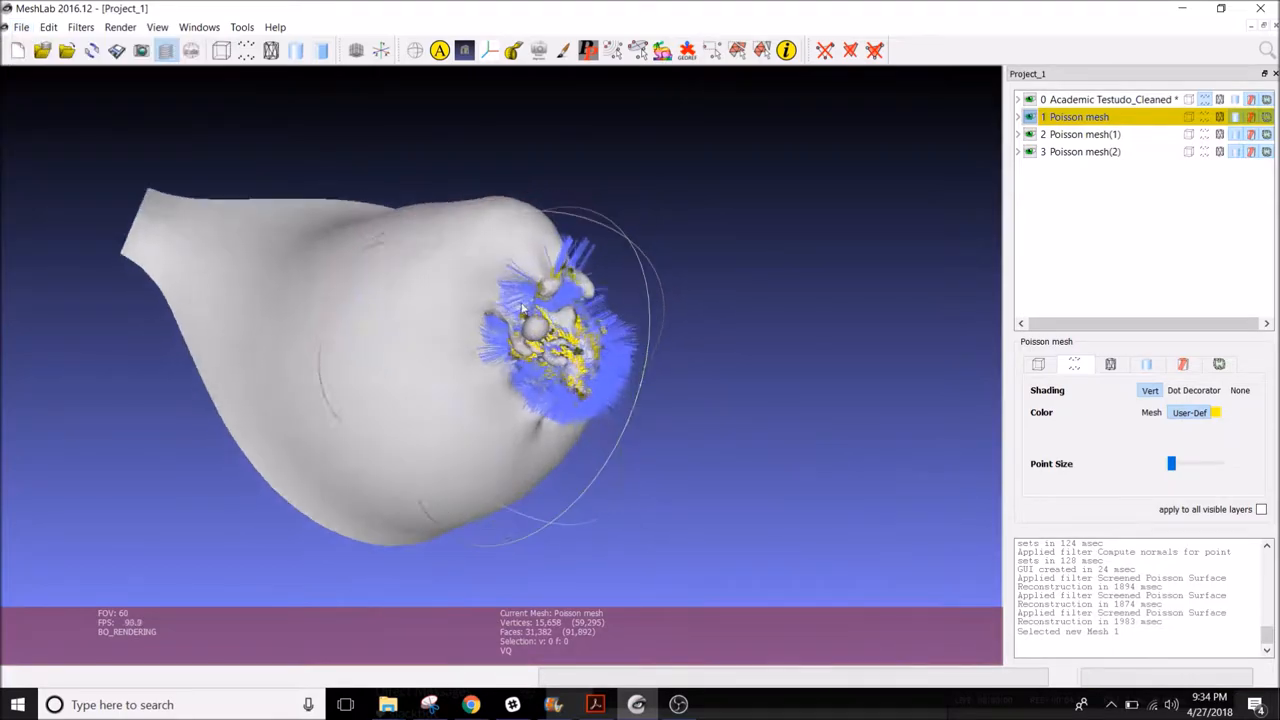
drag(520, 310, 700, 295)
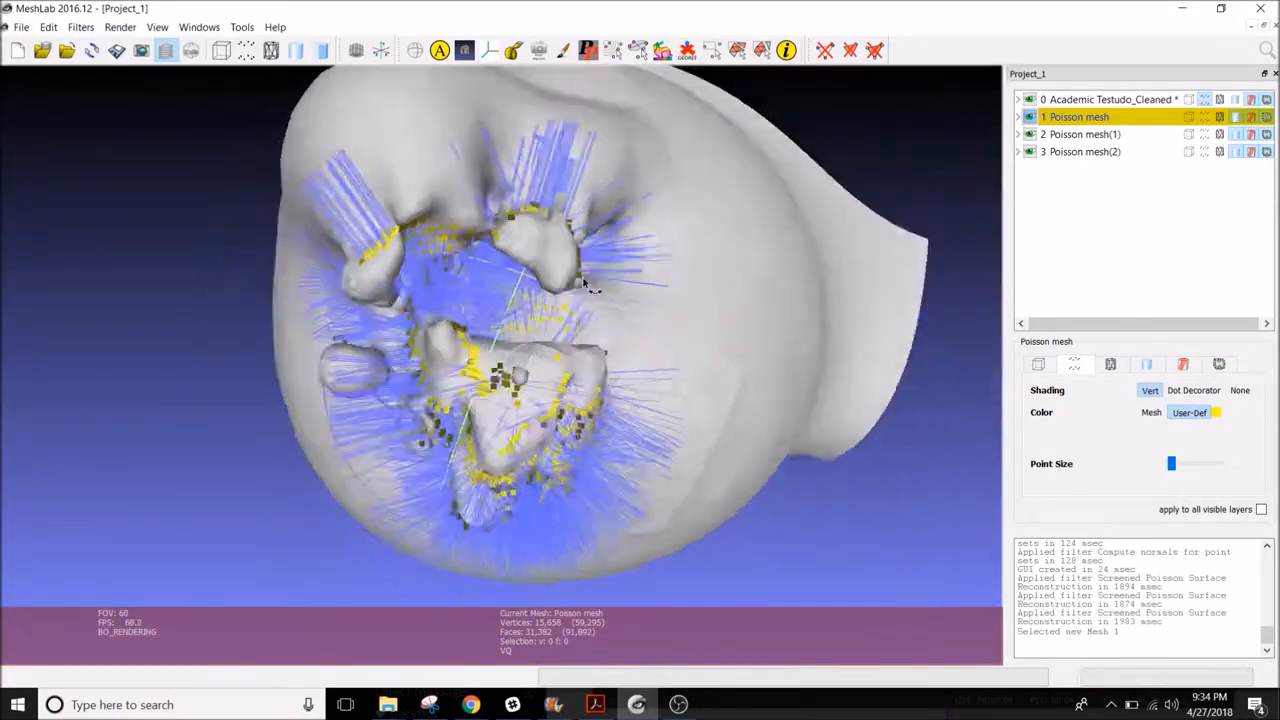
drag(585, 285, 510, 318)
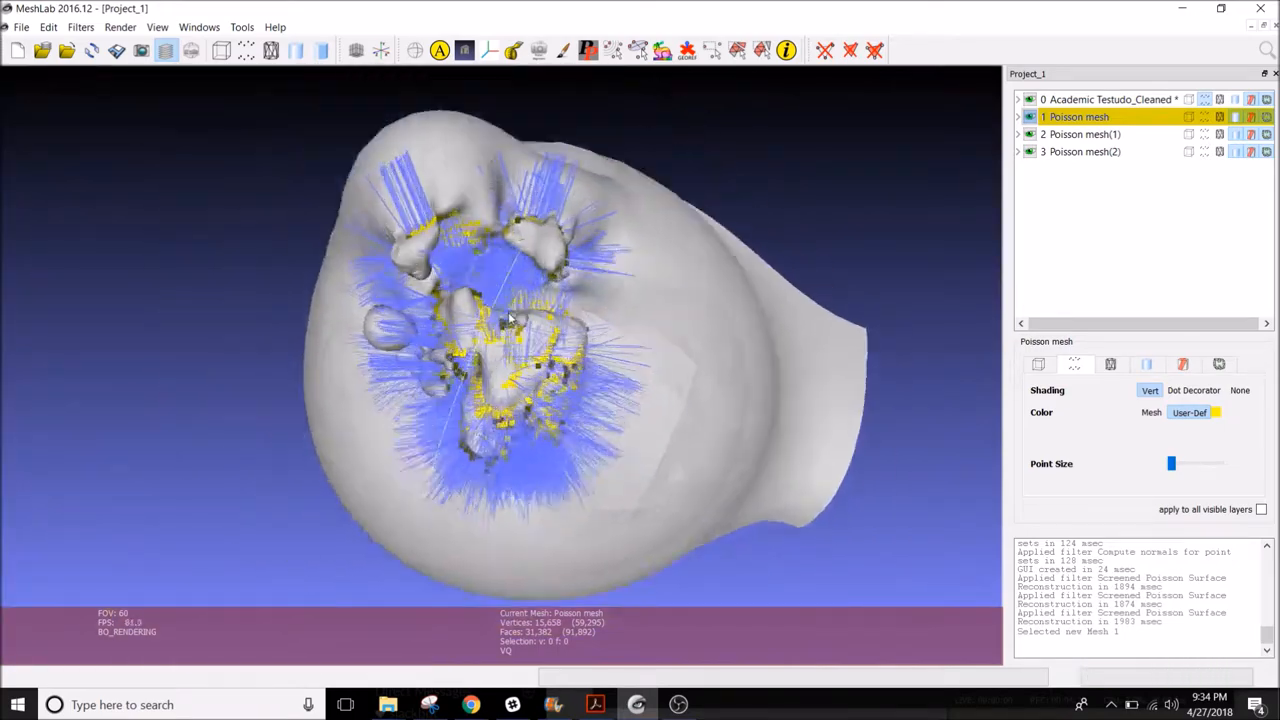
drag(510, 318, 700, 265)
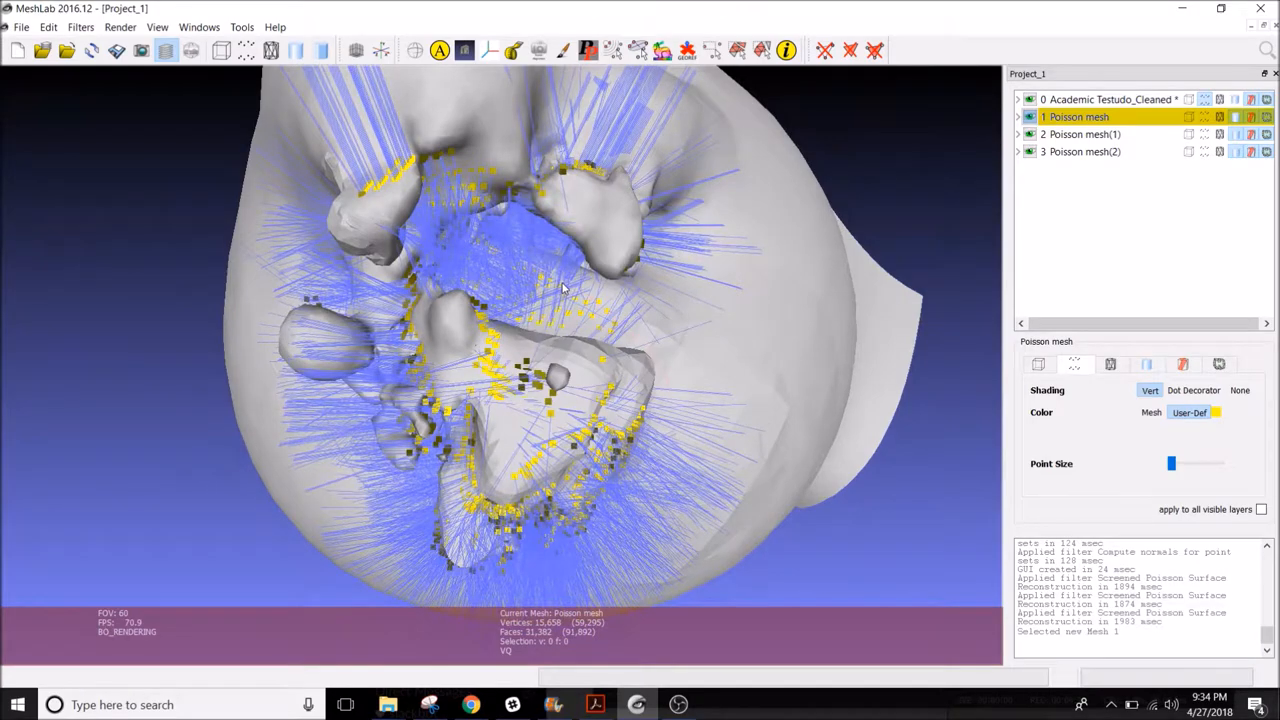
drag(560, 290, 615, 347)
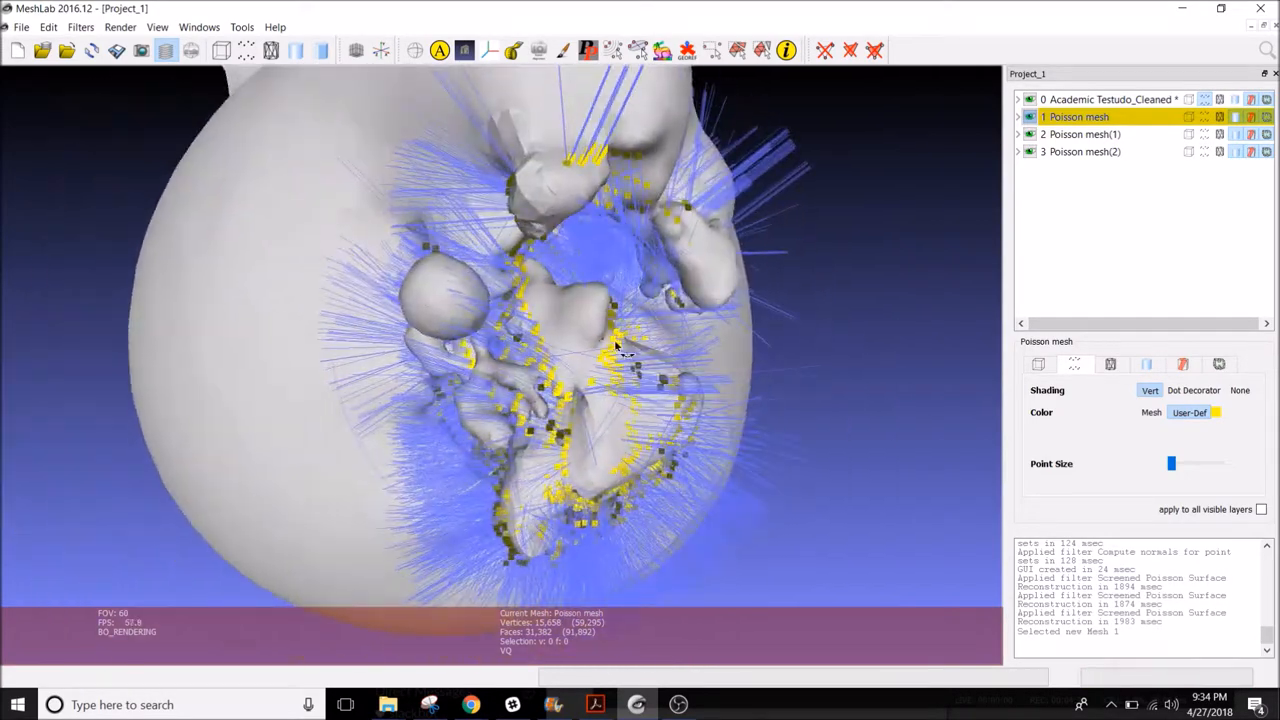
drag(615, 347, 650, 303)
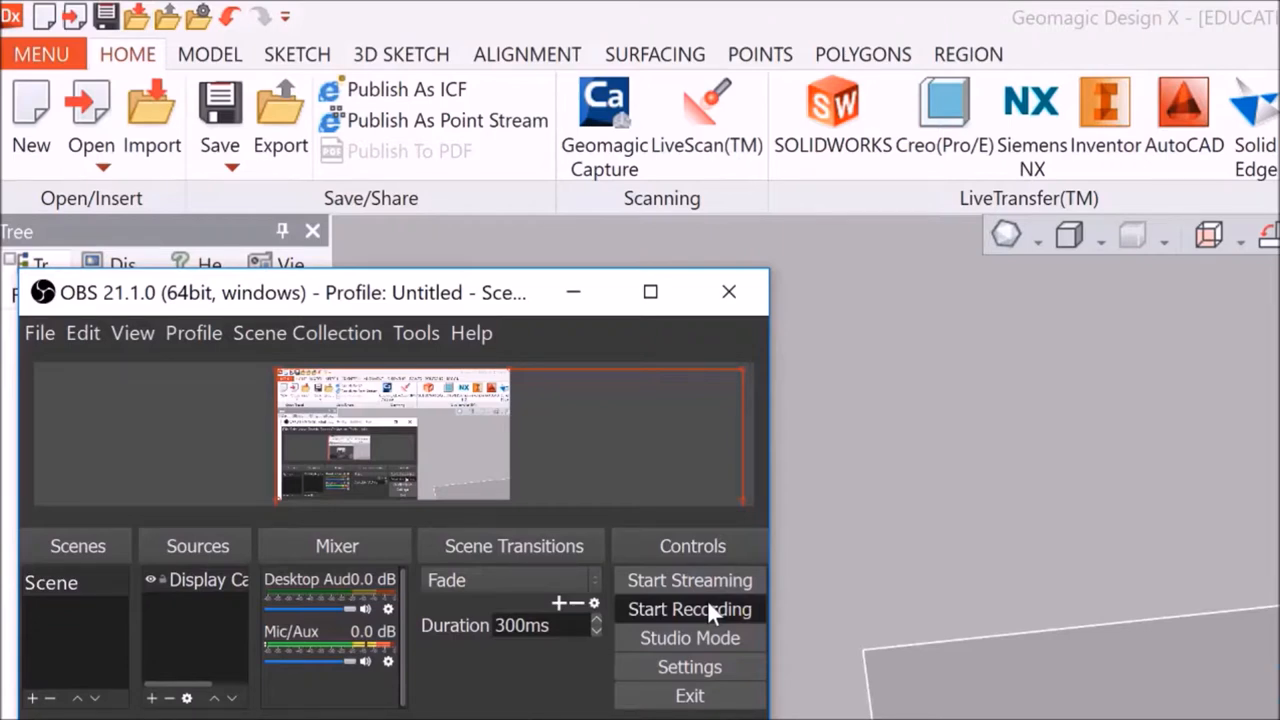
click(689, 609)
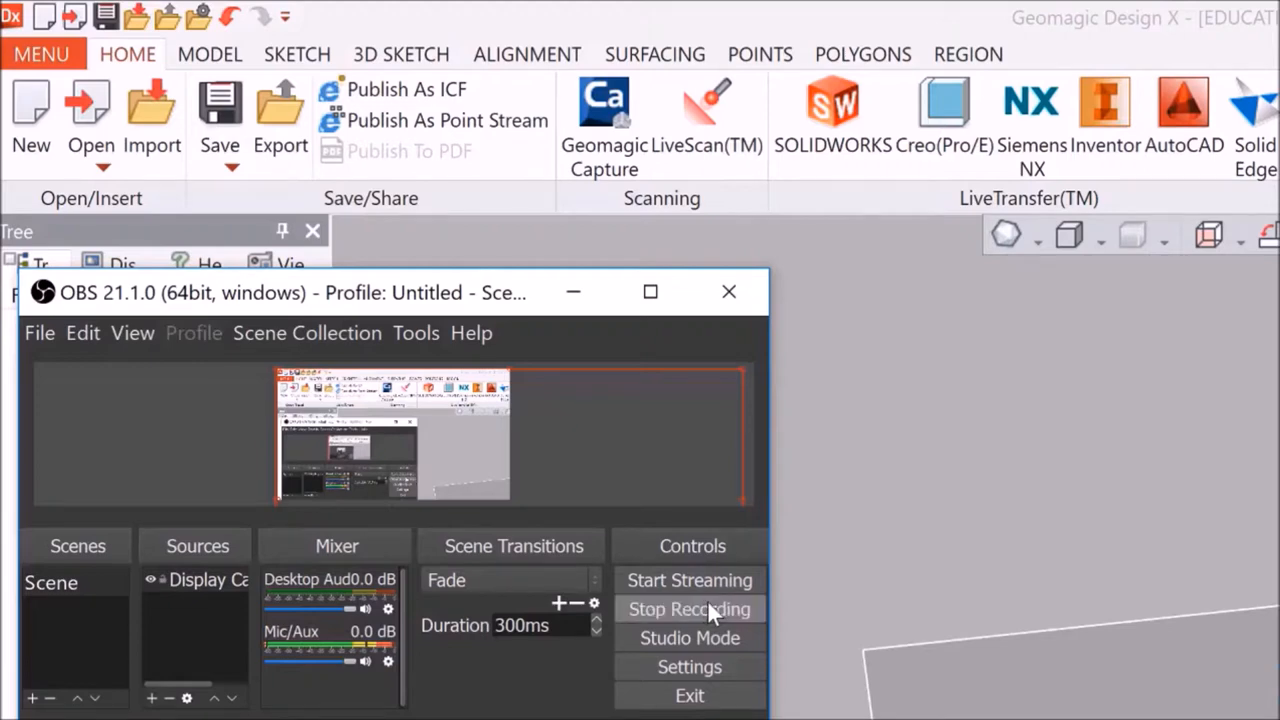